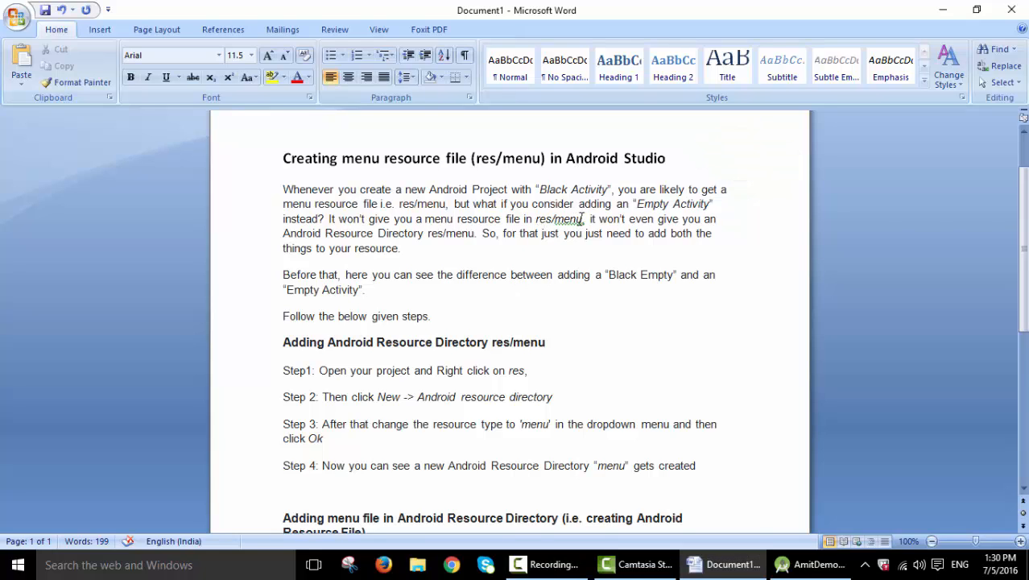
# Start a new Android resource directory from the res folder's context menu.
pyautogui.doubleClick(651, 203)
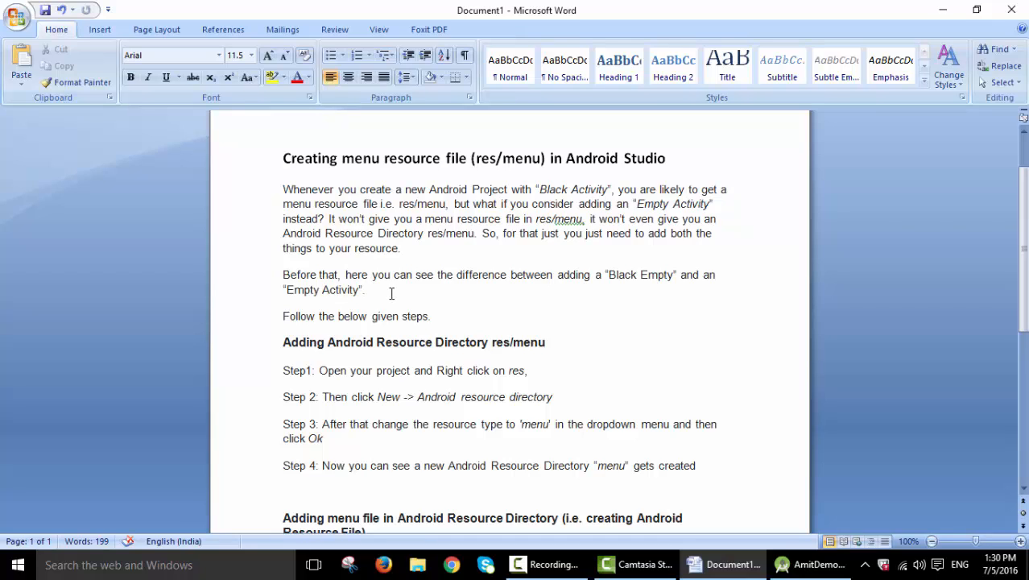
pyautogui.moveTo(675, 312)
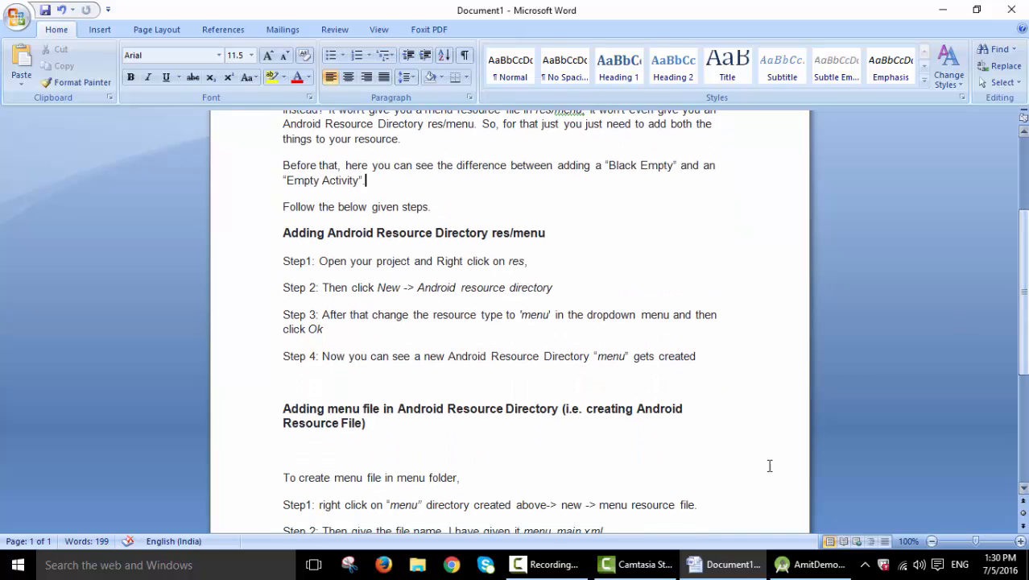
pyautogui.click(819, 564)
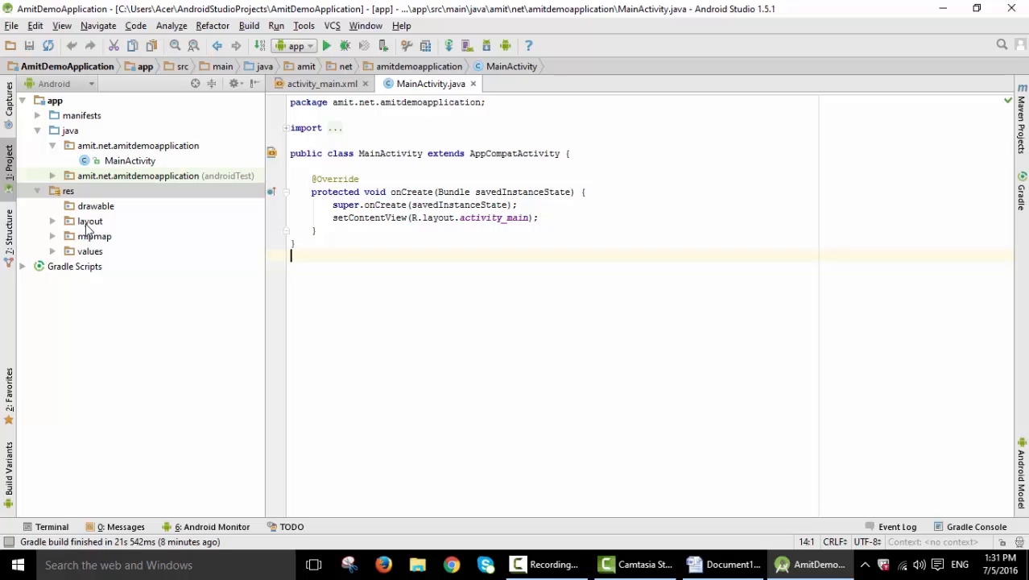
pyautogui.moveTo(87, 193)
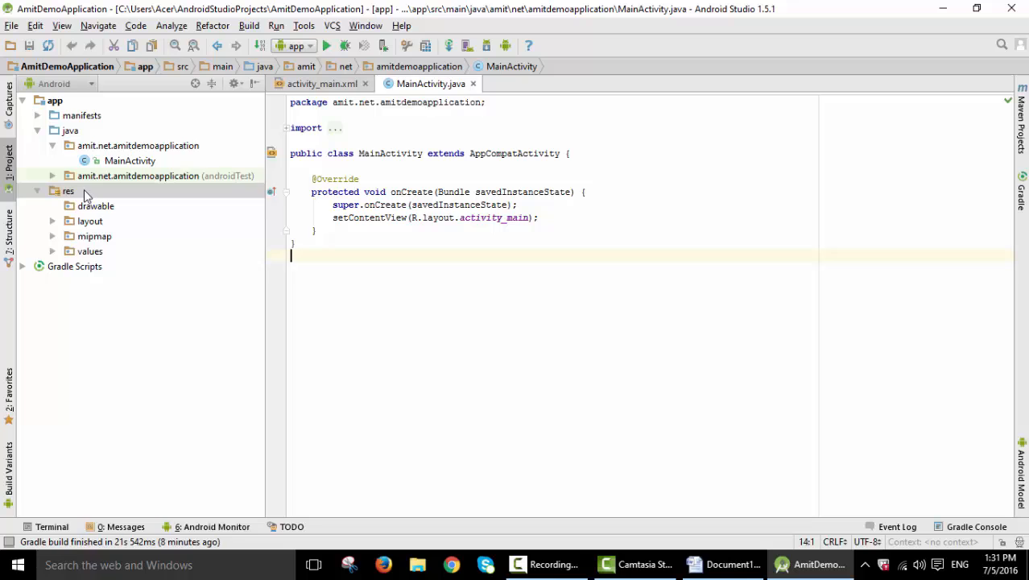
pyautogui.rightClick(67, 190)
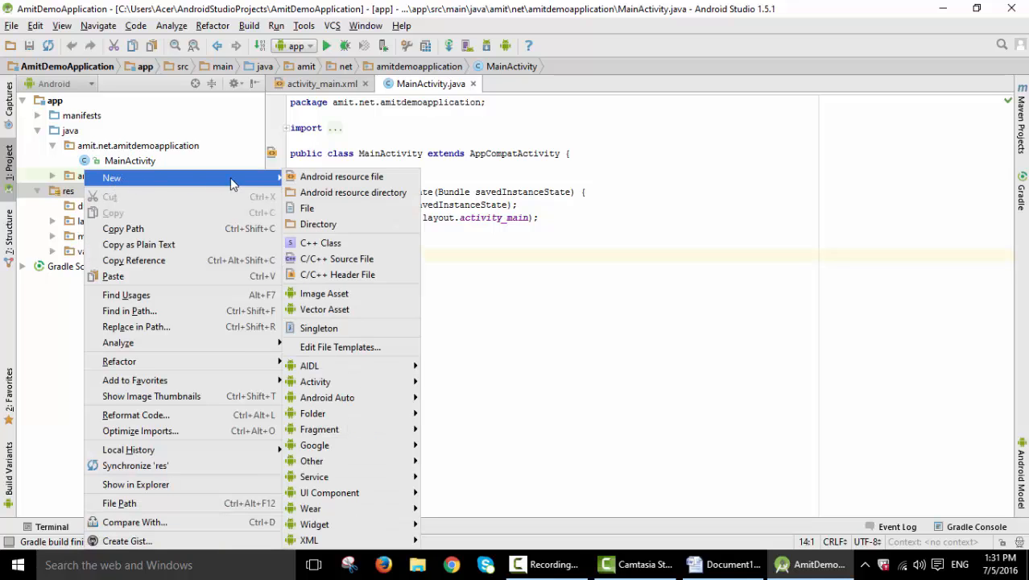
pyautogui.moveTo(354, 193)
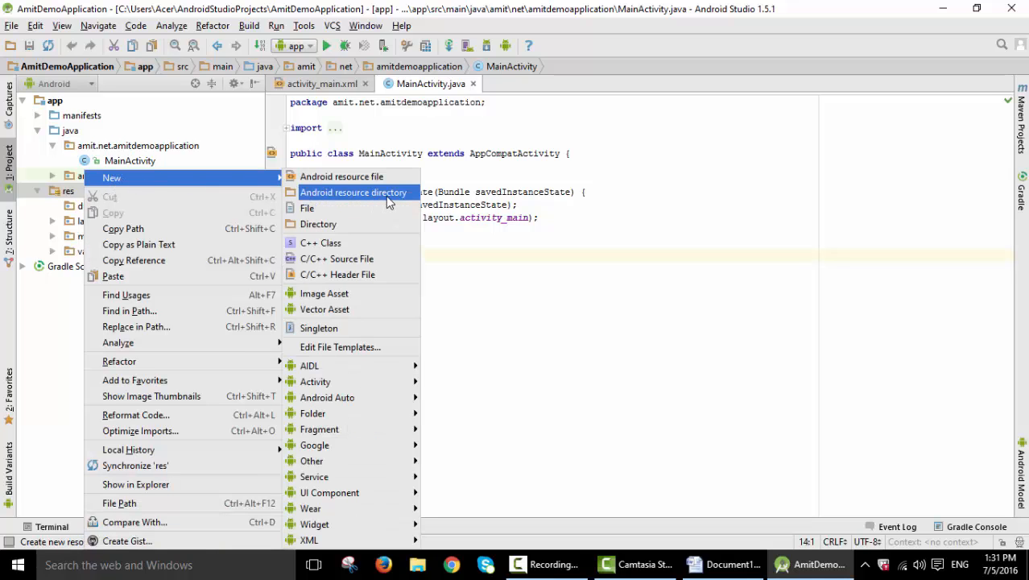
pyautogui.click(354, 192)
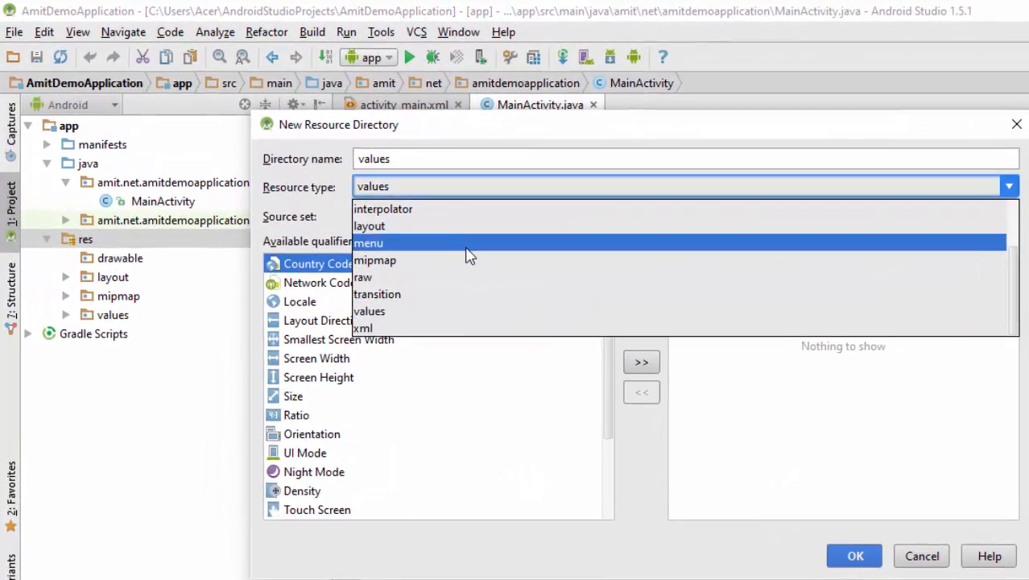
# Create a resource directory of type menu under res and select the new menu folder.
pyautogui.click(367, 242)
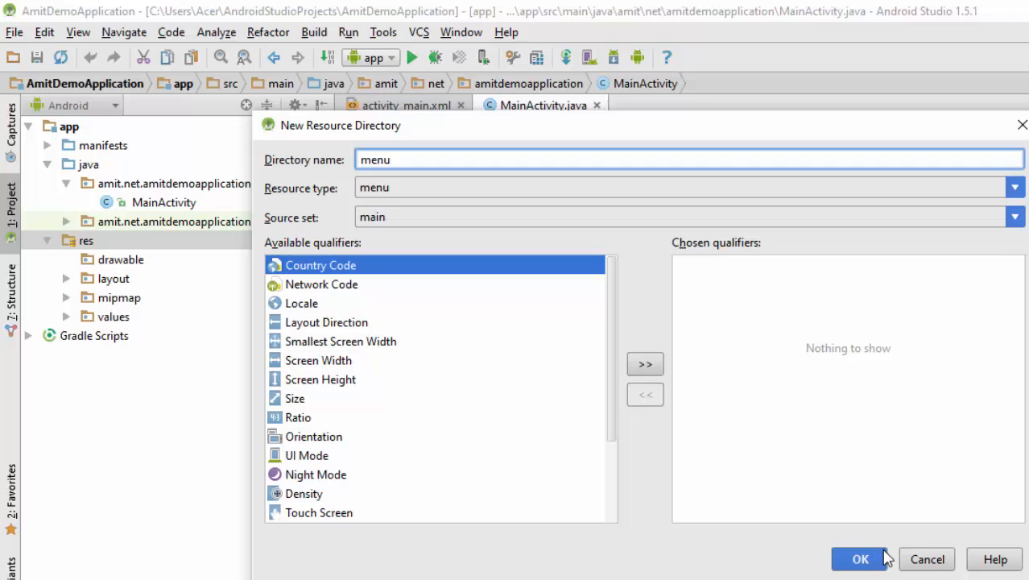
pyautogui.click(860, 558)
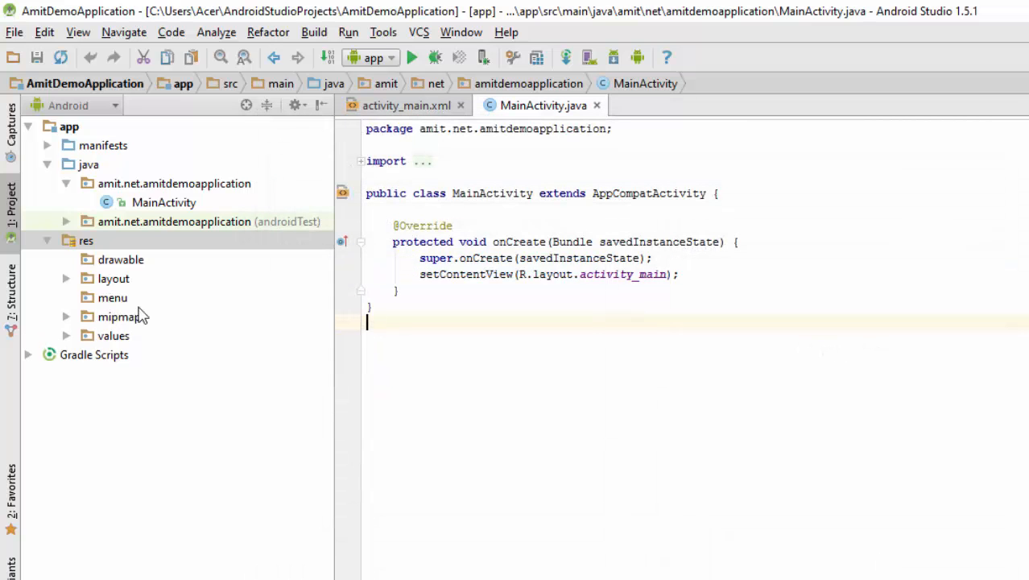
pyautogui.moveTo(109, 304)
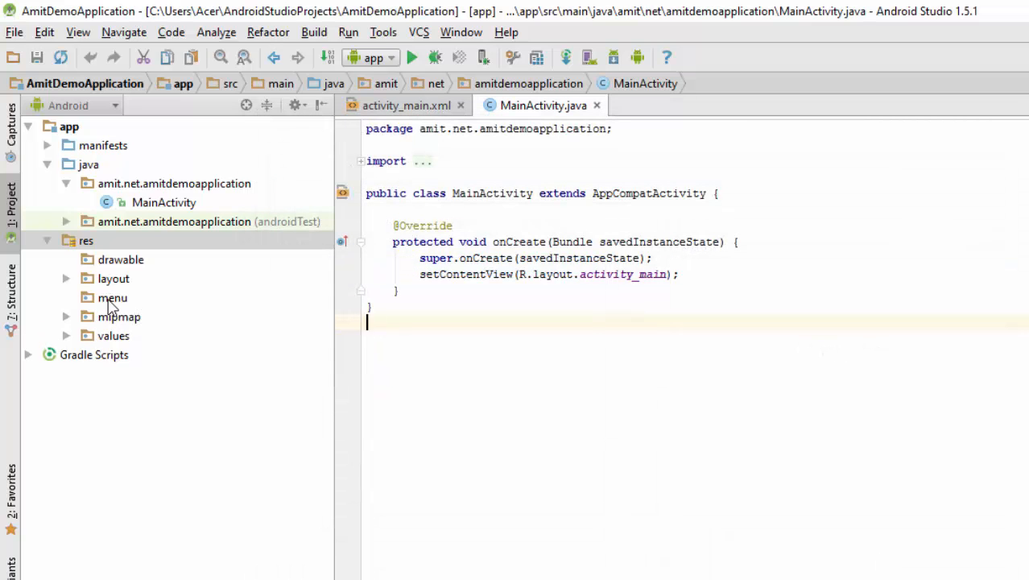
pyautogui.click(112, 296)
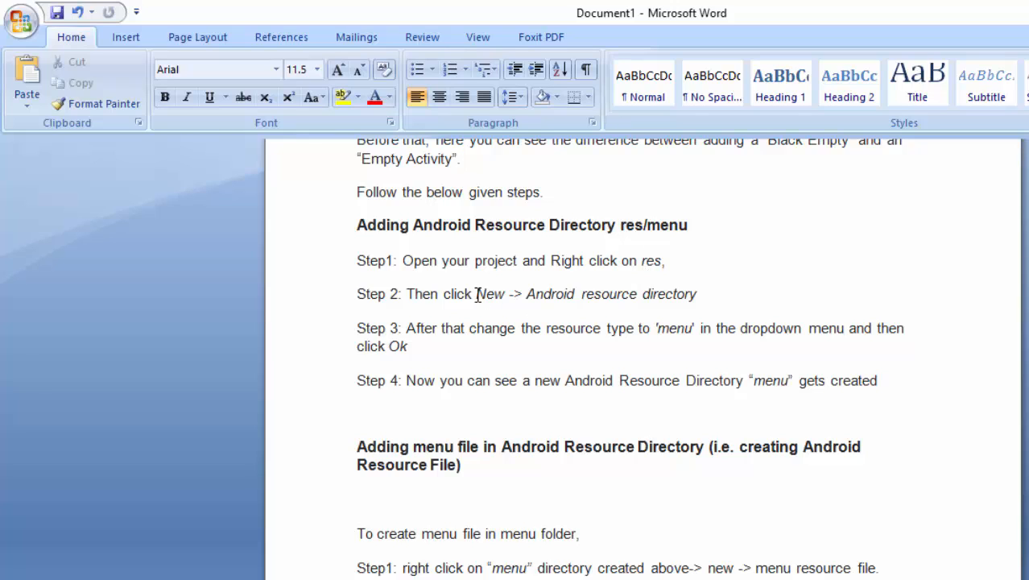
pyautogui.moveTo(604, 288)
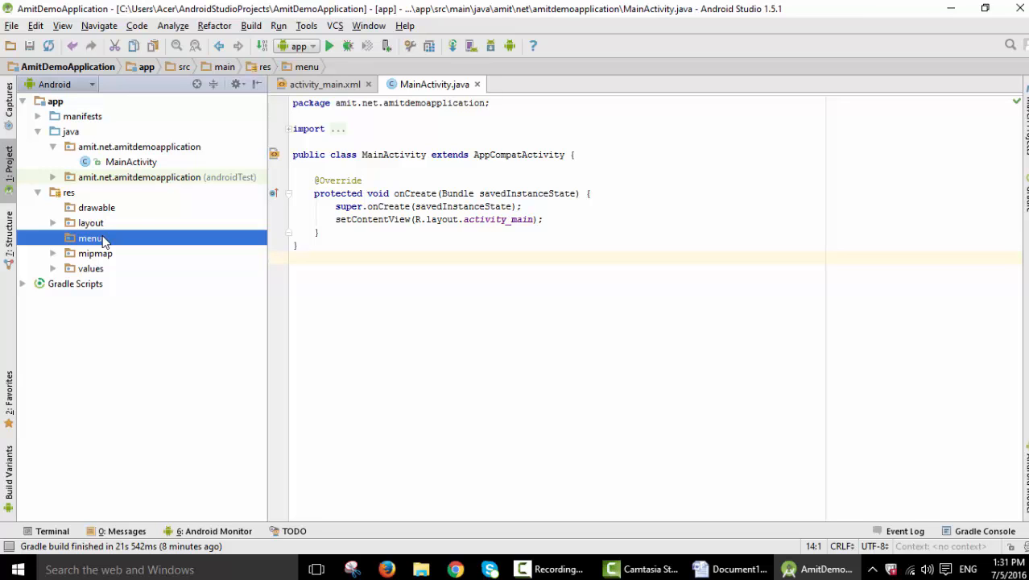
pyautogui.click(728, 570)
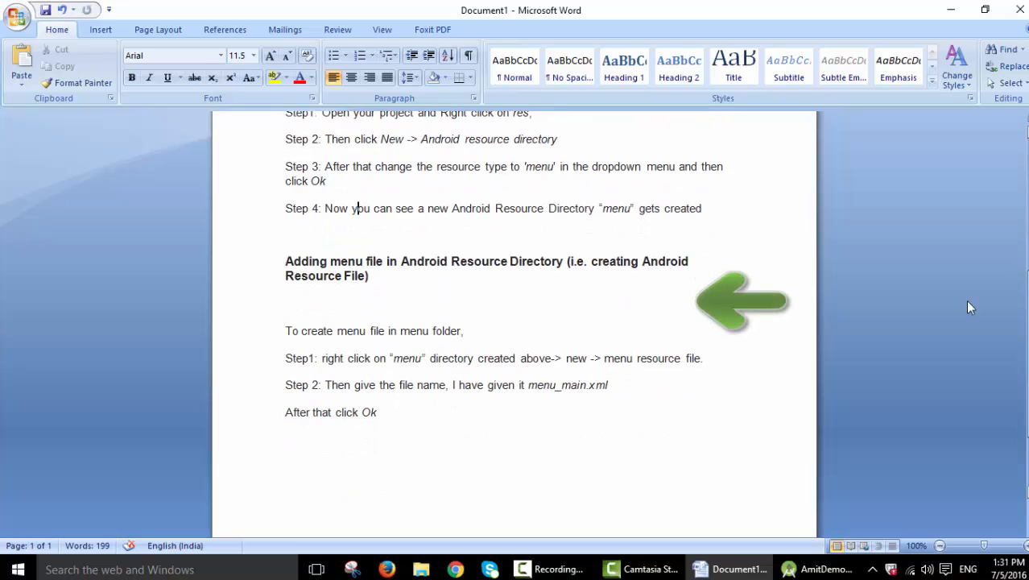
pyautogui.moveTo(593, 260); pyautogui.dragTo(367, 275)
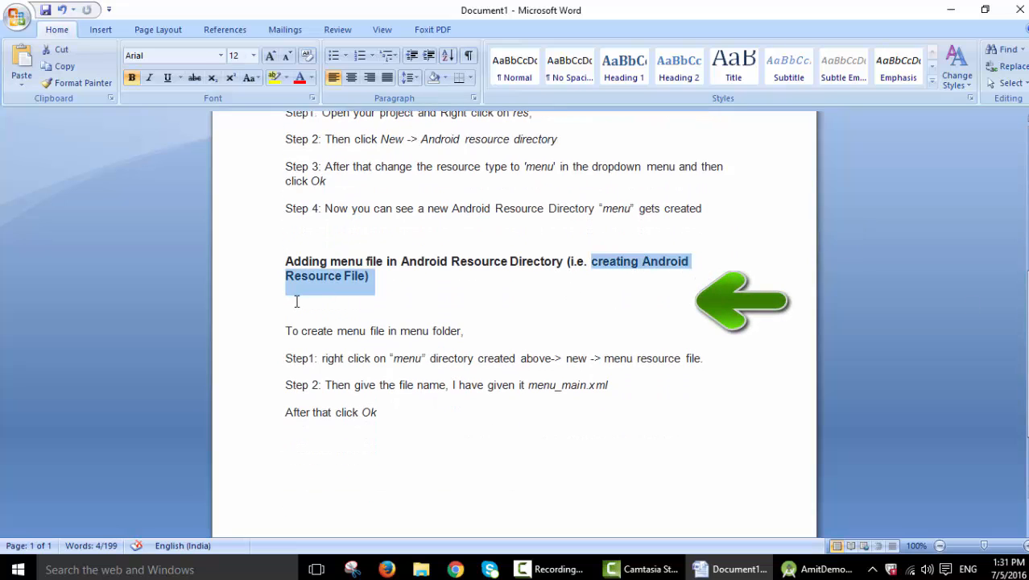
pyautogui.moveTo(551, 296)
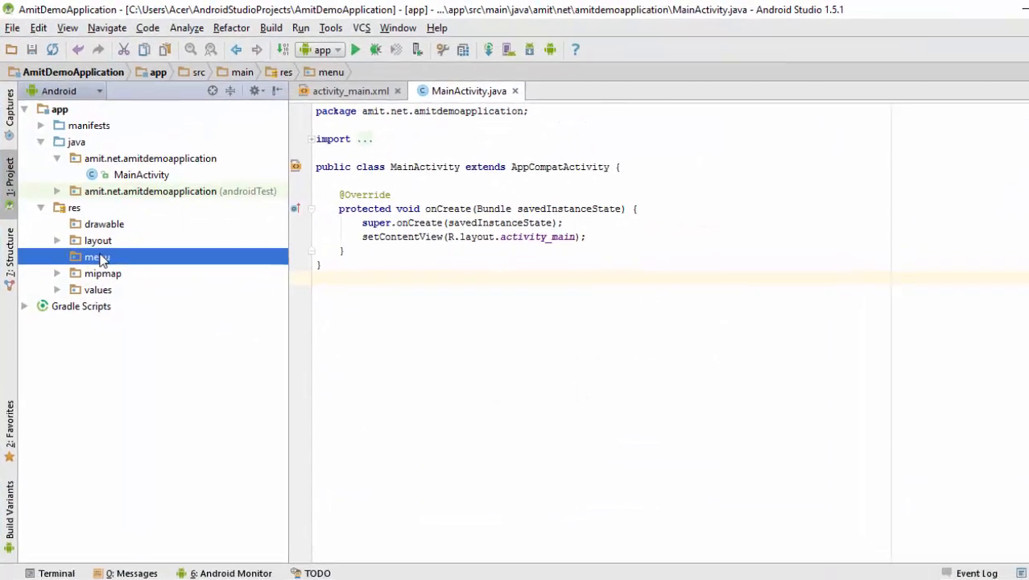
# Start a new menu resource file from the menu folder's context menu.
pyautogui.rightClick(96, 256)
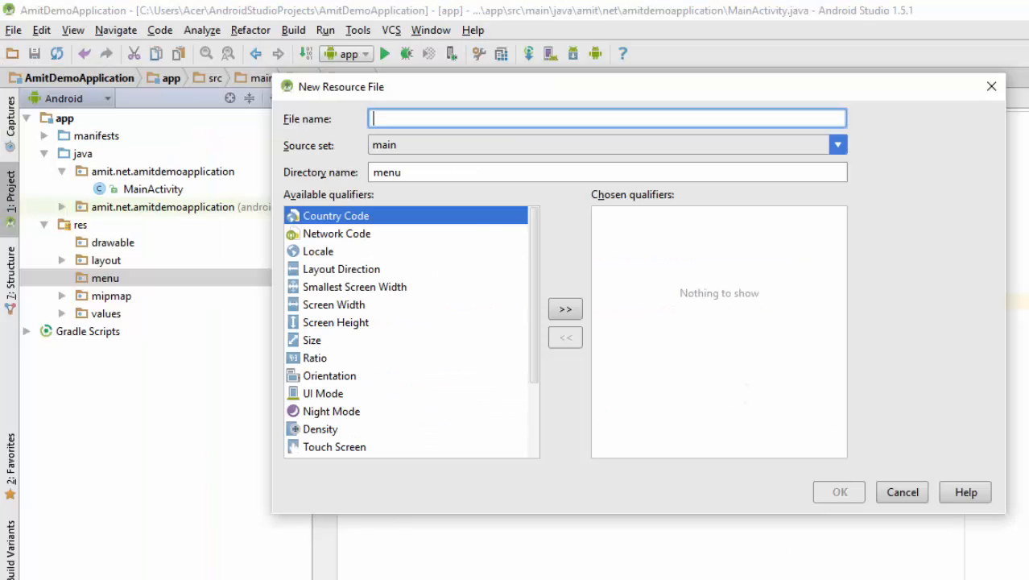
# Create the resource file named menu_main in the menu directory.
pyautogui.write('menu_main')
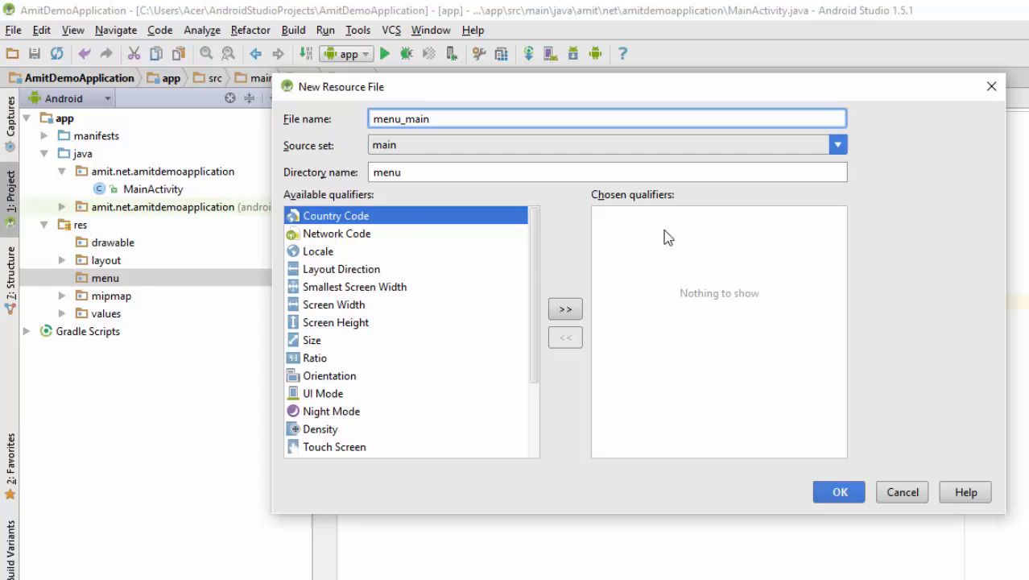
pyautogui.moveTo(588, 351)
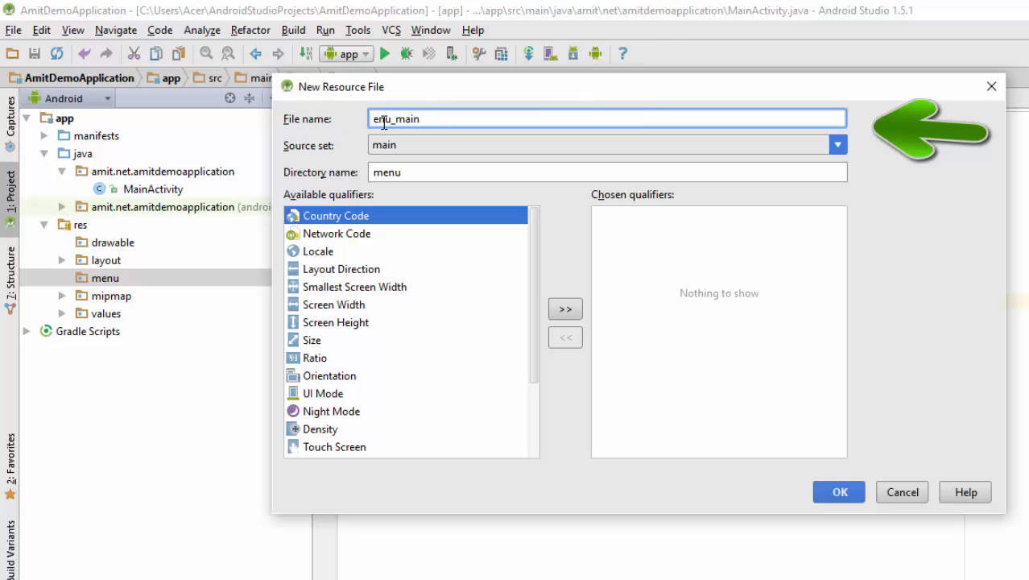
pyautogui.write('menu_main')
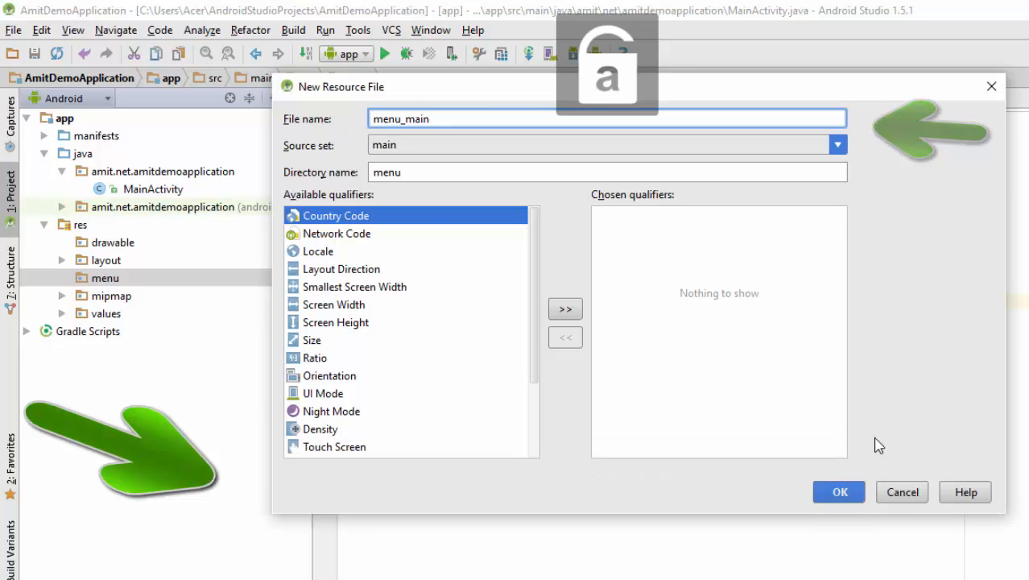
pyautogui.click(837, 491)
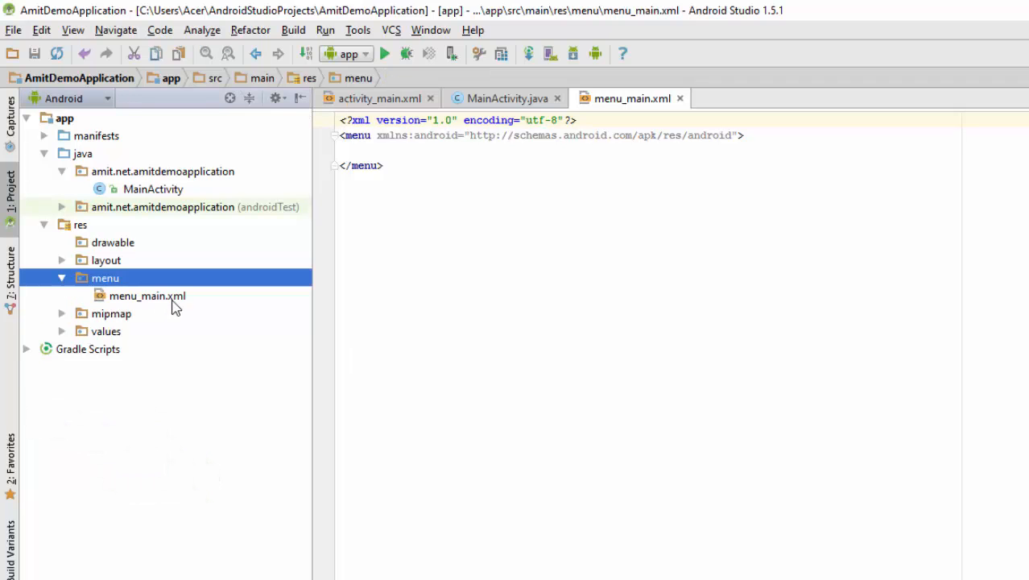
# Select menu_main.xml in the Project tree and bring the Word tutorial to the front.
pyautogui.click(146, 297)
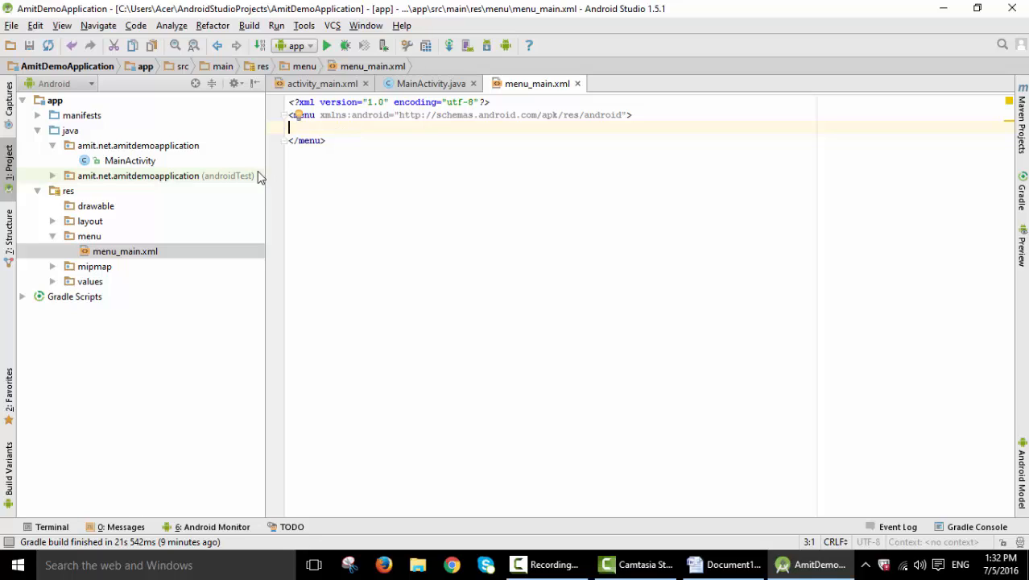
pyautogui.moveTo(714, 483)
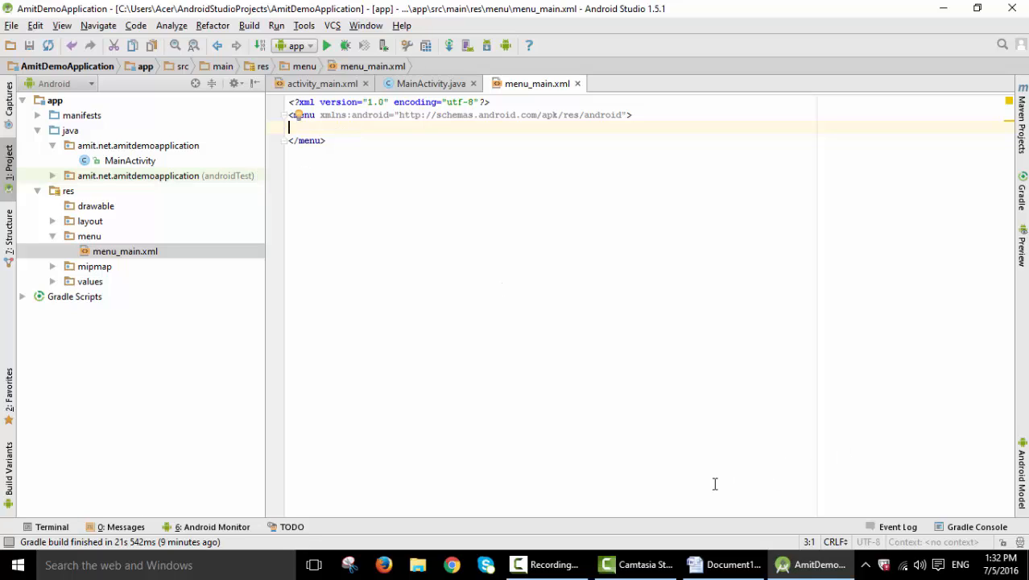
pyautogui.click(725, 564)
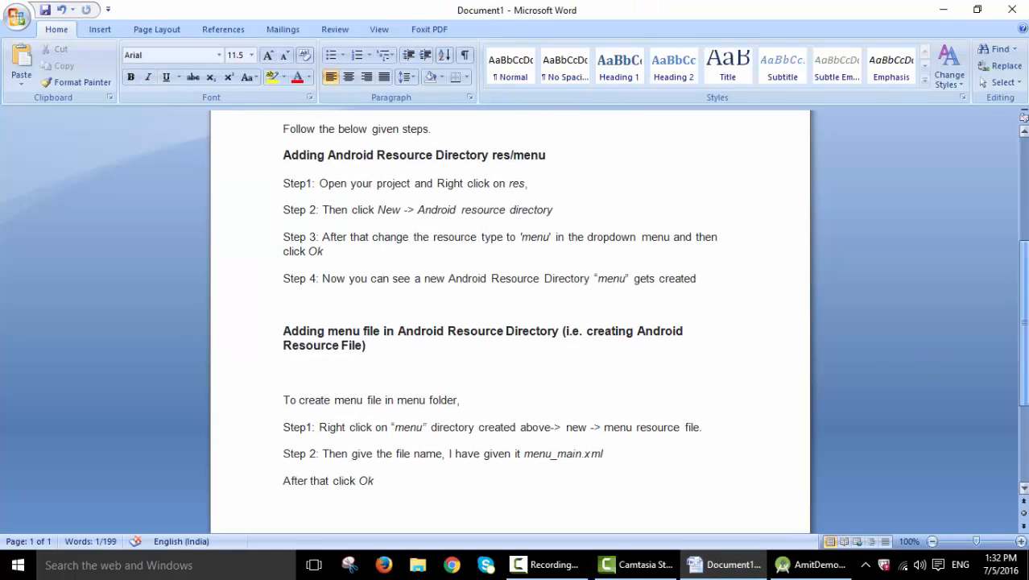
pyautogui.scroll(-3)
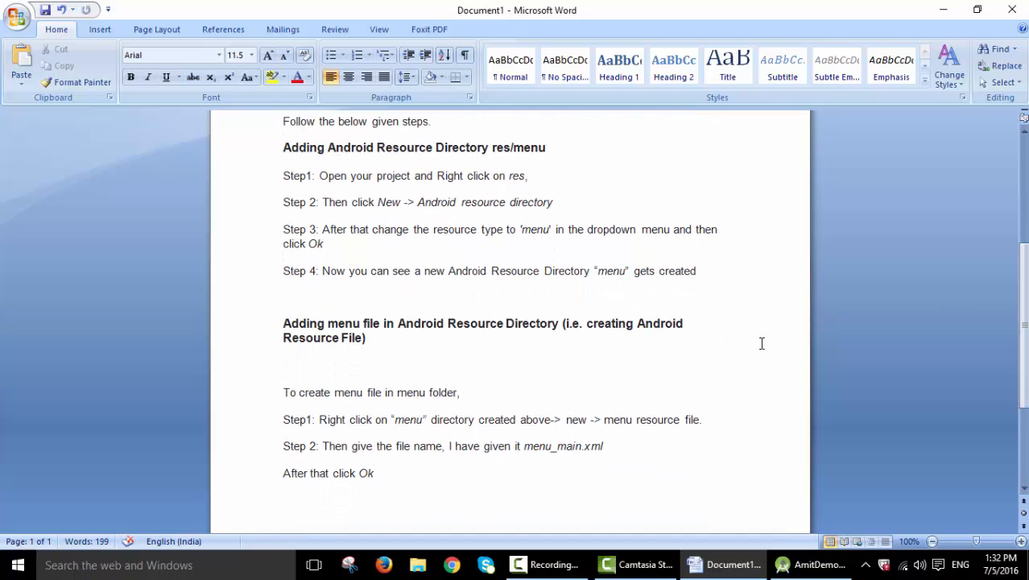
pyautogui.click(410, 271)
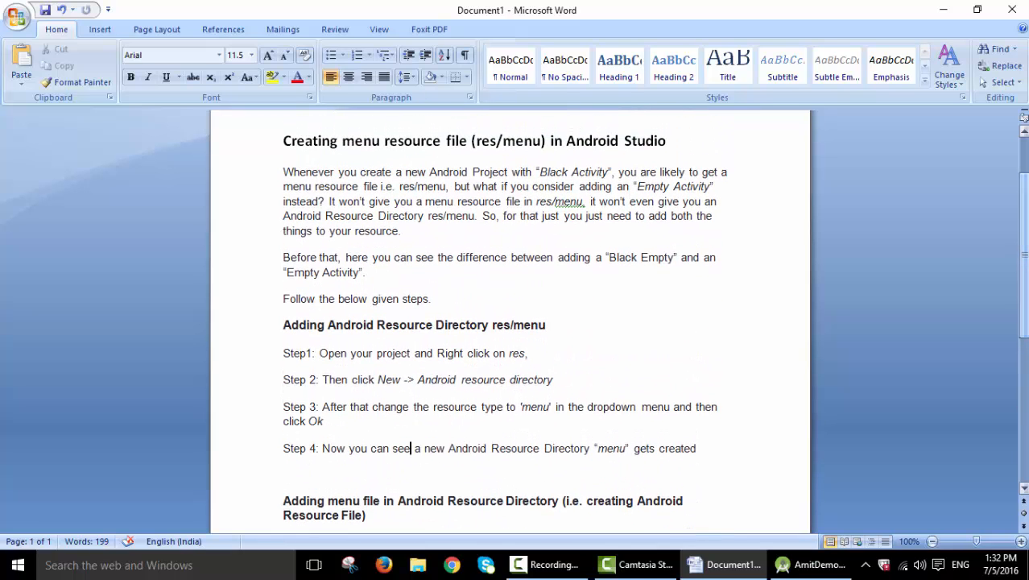
pyautogui.doubleClick(573, 170)
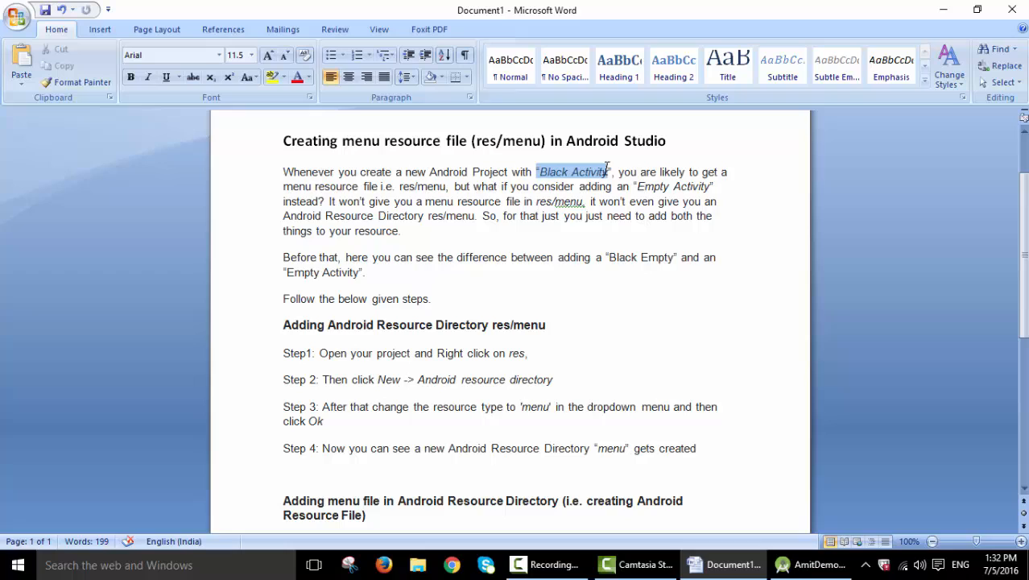